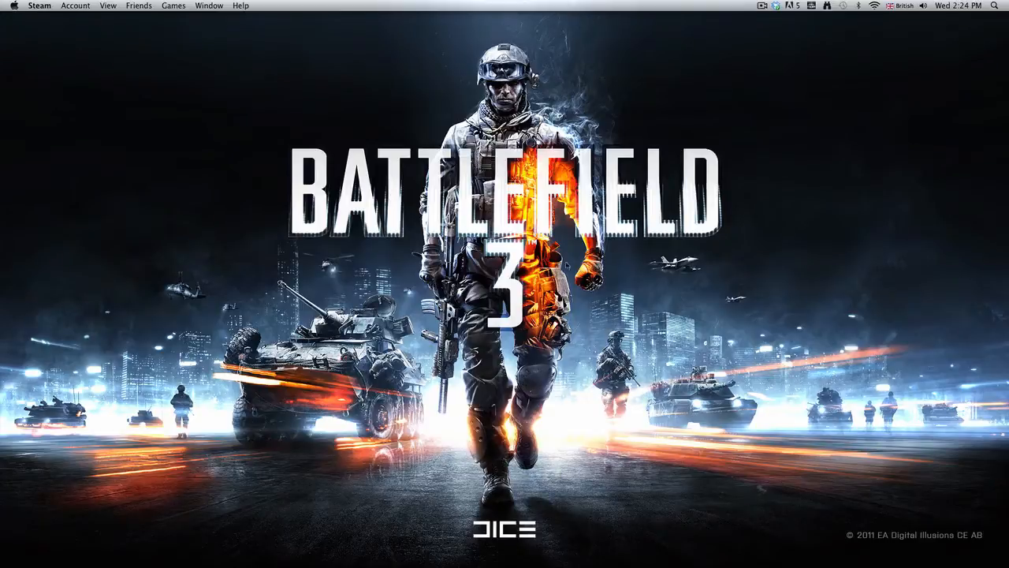
pyautogui.moveTo(667, 344)
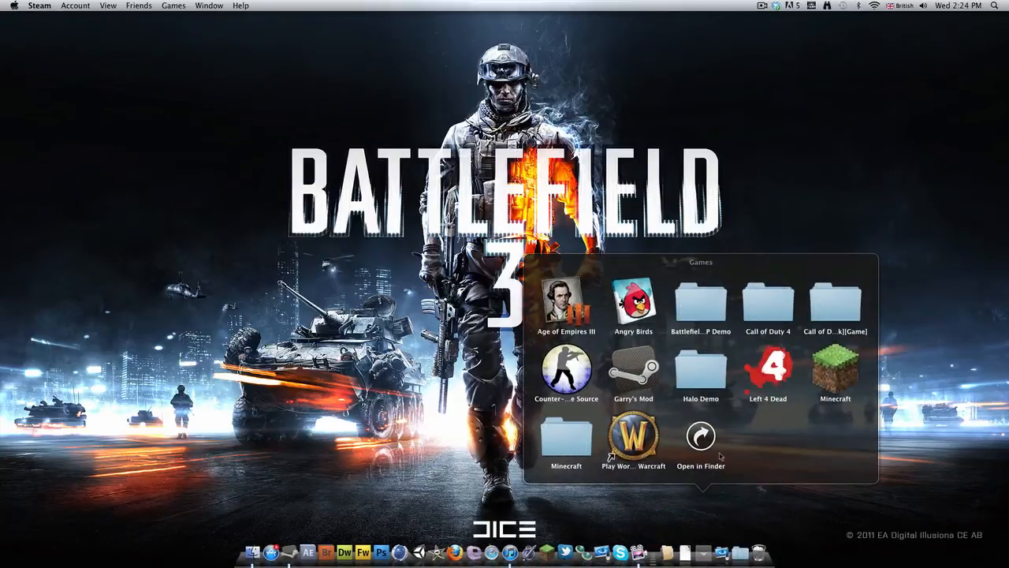
# Open Info.plist from the Minecraft app package's Contents folder in the Games folder
pyautogui.click(700, 435)
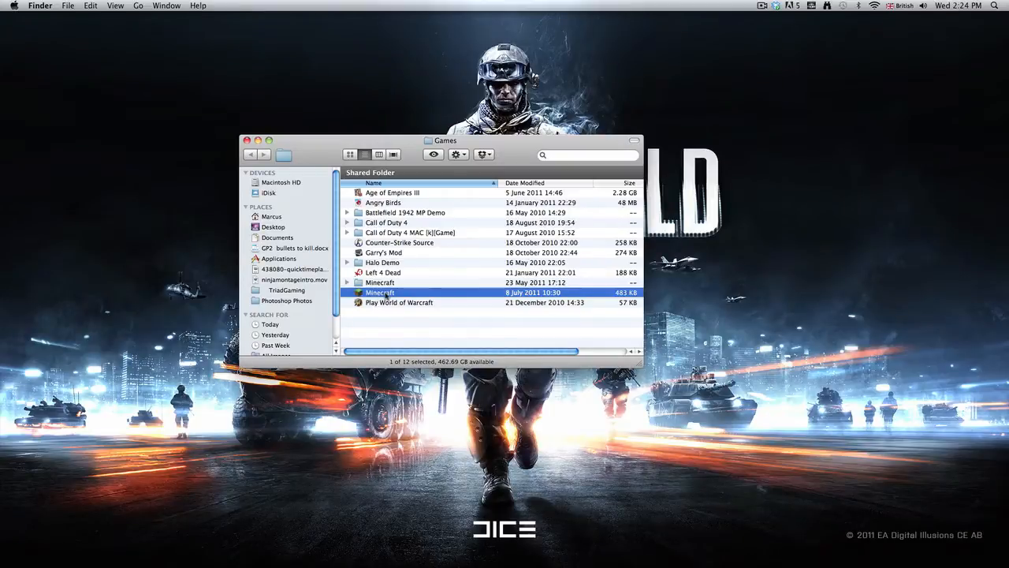
pyautogui.rightClick(380, 292)
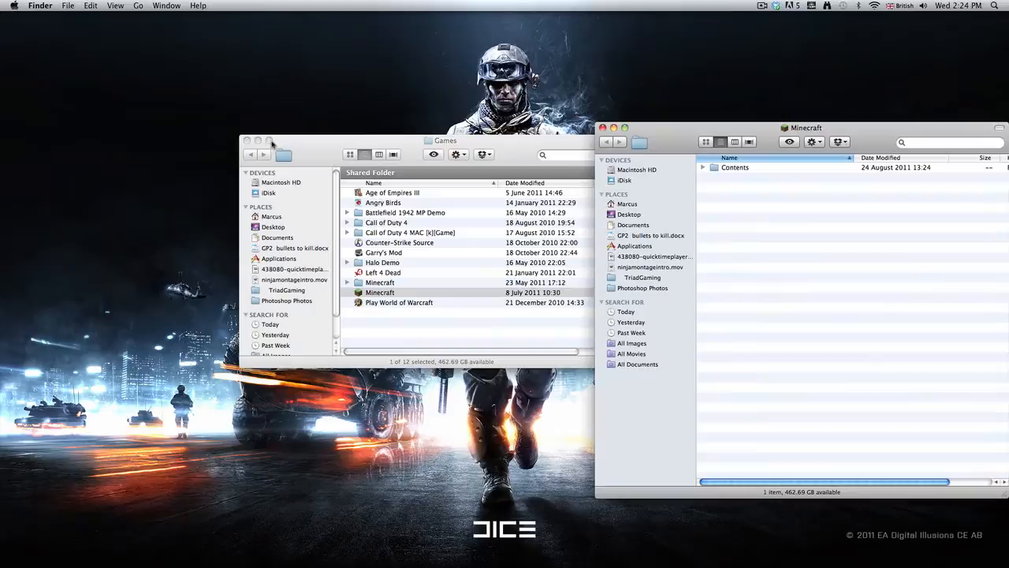
pyautogui.doubleClick(735, 167)
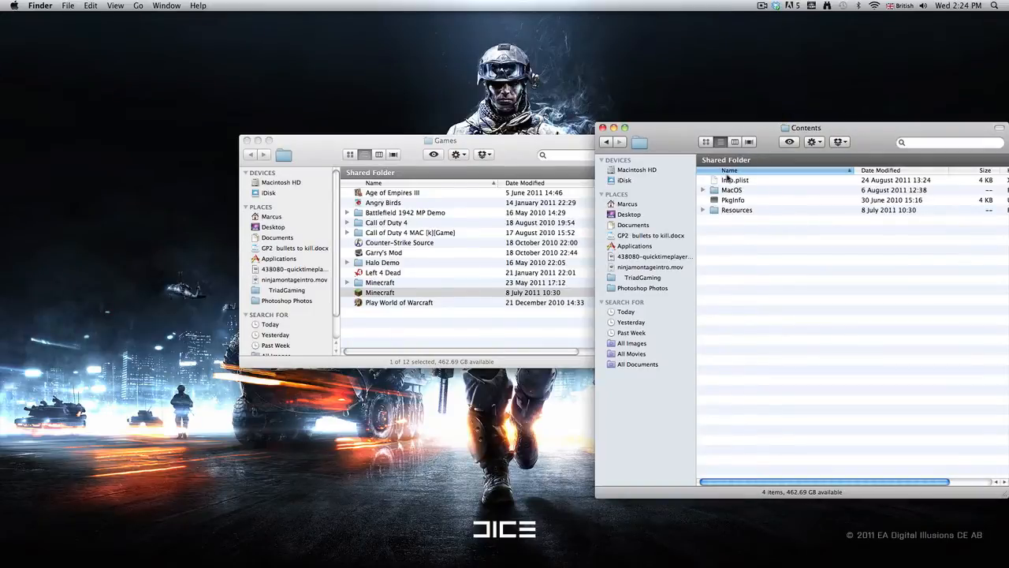
pyautogui.click(734, 180)
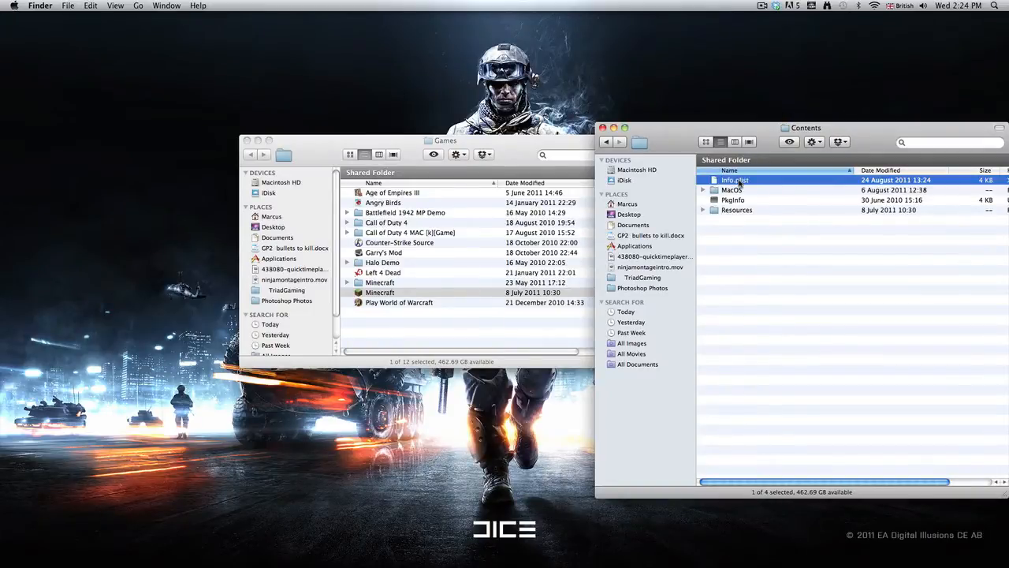
pyautogui.doubleClick(734, 180)
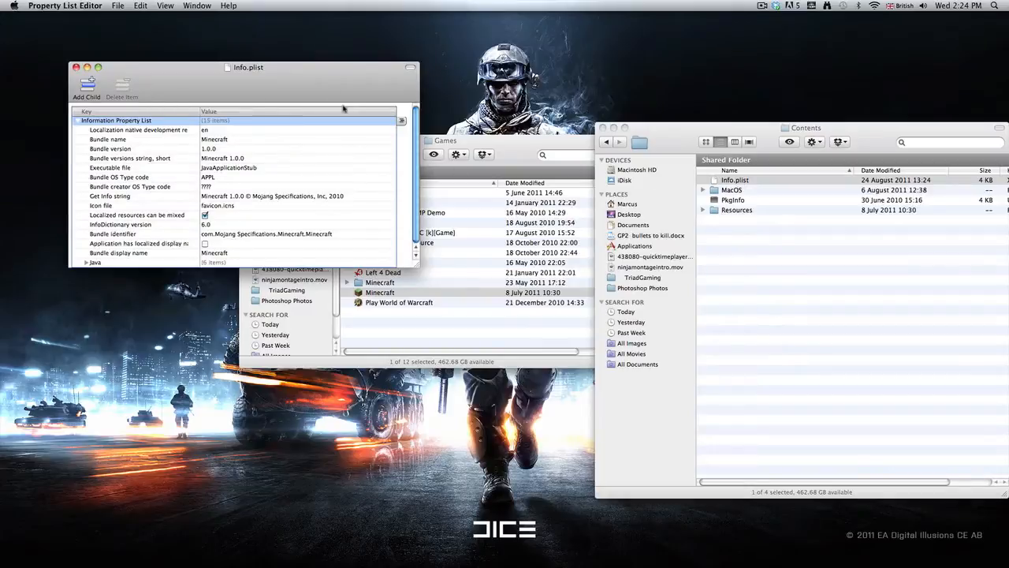
# Edit the expanded Java VMOptions entry to read -Xms2048M -Xmx2048M
pyautogui.moveTo(249, 67); pyautogui.dragTo(444, 106)
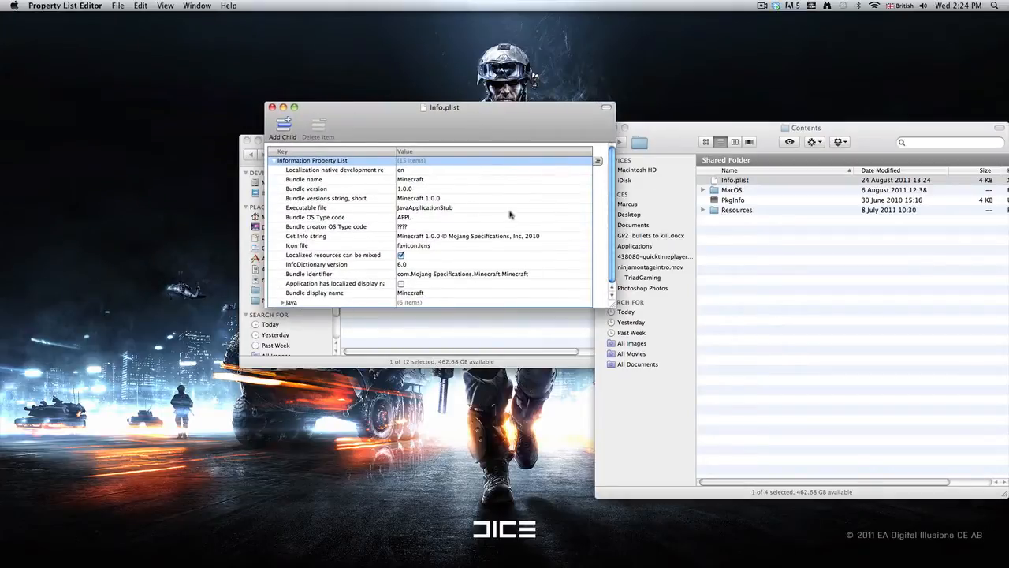
pyautogui.moveTo(316, 300)
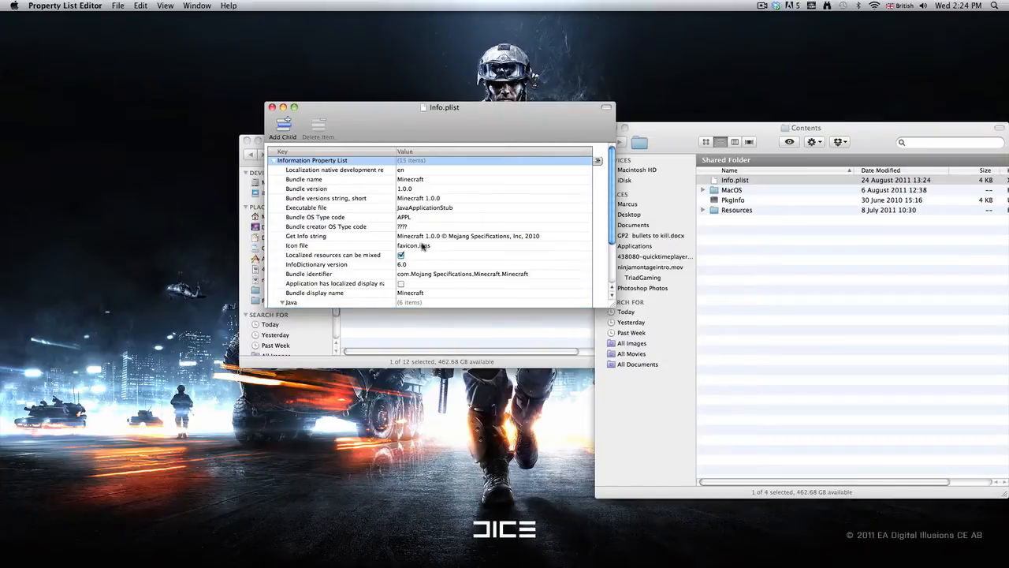
pyautogui.scroll(-3)
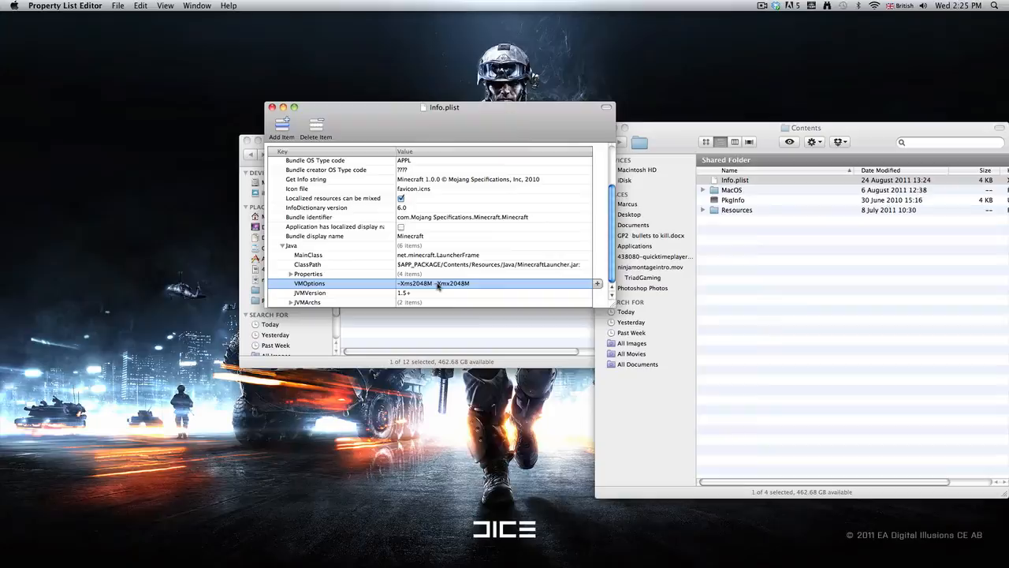
pyautogui.moveTo(501, 285)
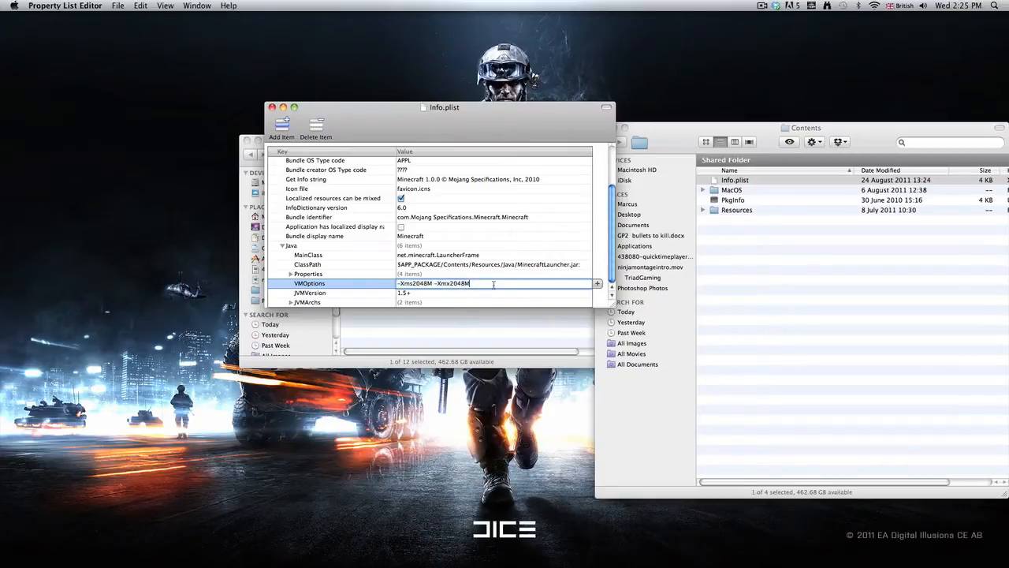
pyautogui.click(309, 273)
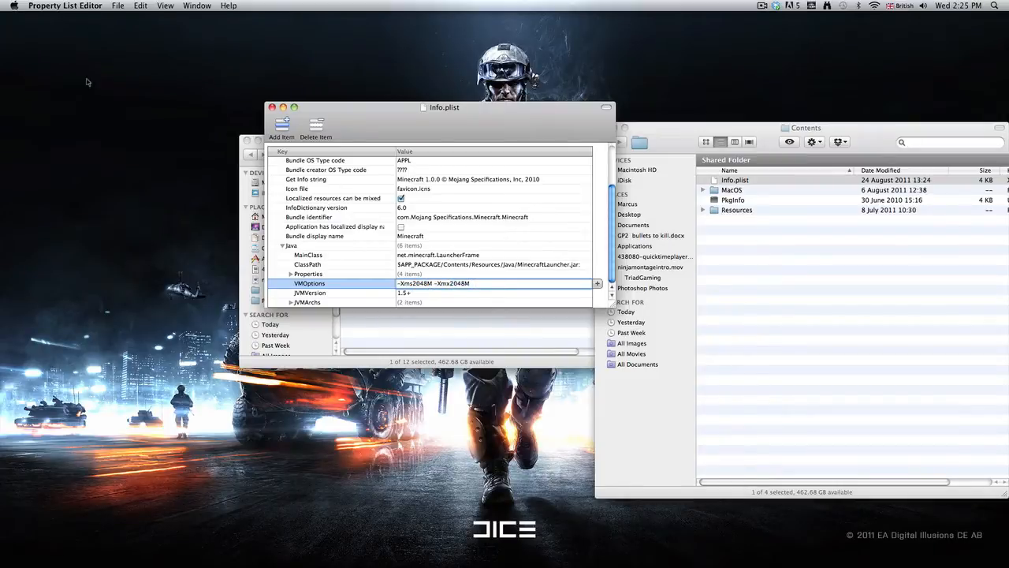
# Confirm 12 GB of memory in About This Mac, then save Info.plist
pyautogui.click(14, 6)
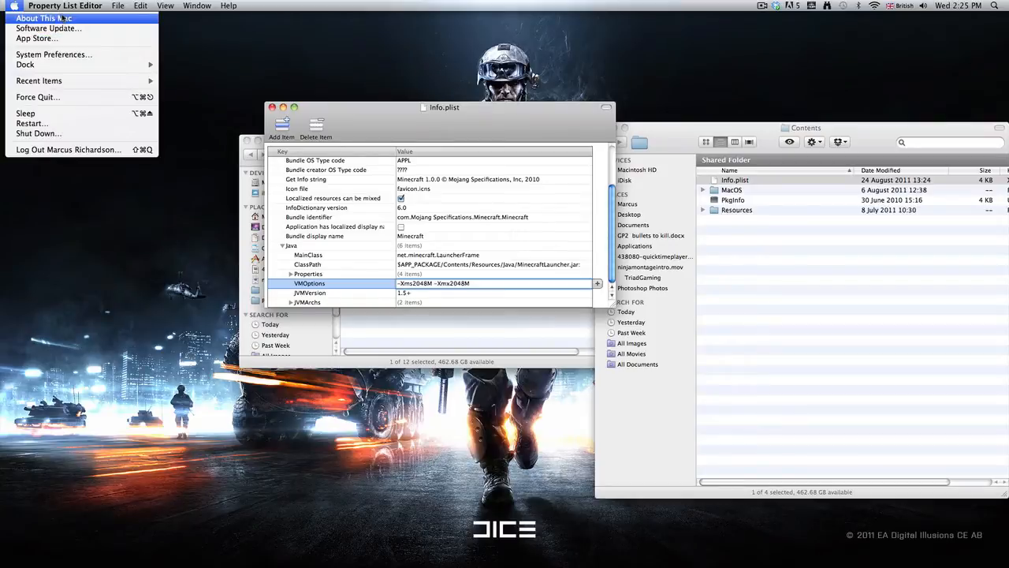
pyautogui.click(43, 18)
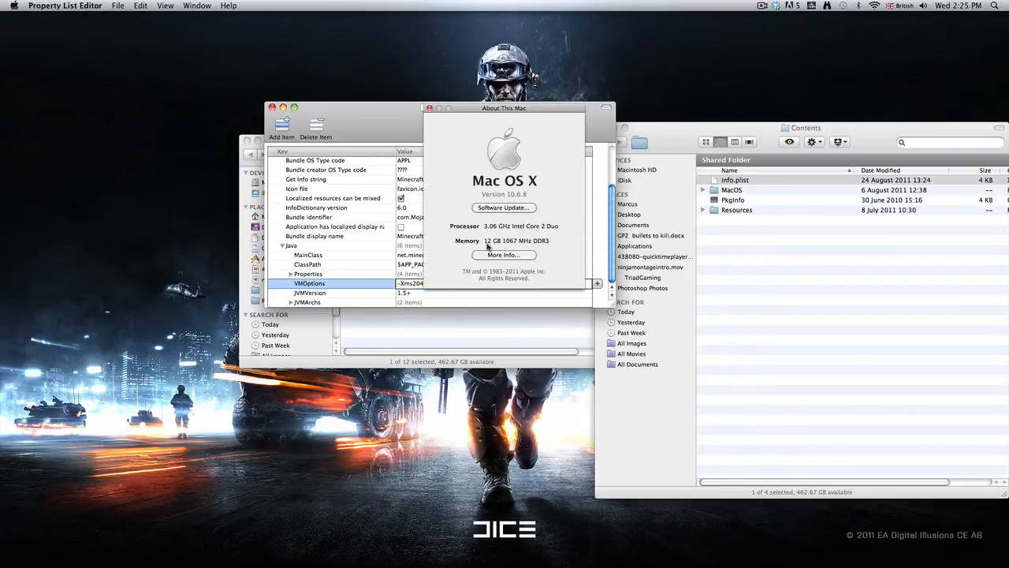
pyautogui.click(442, 108)
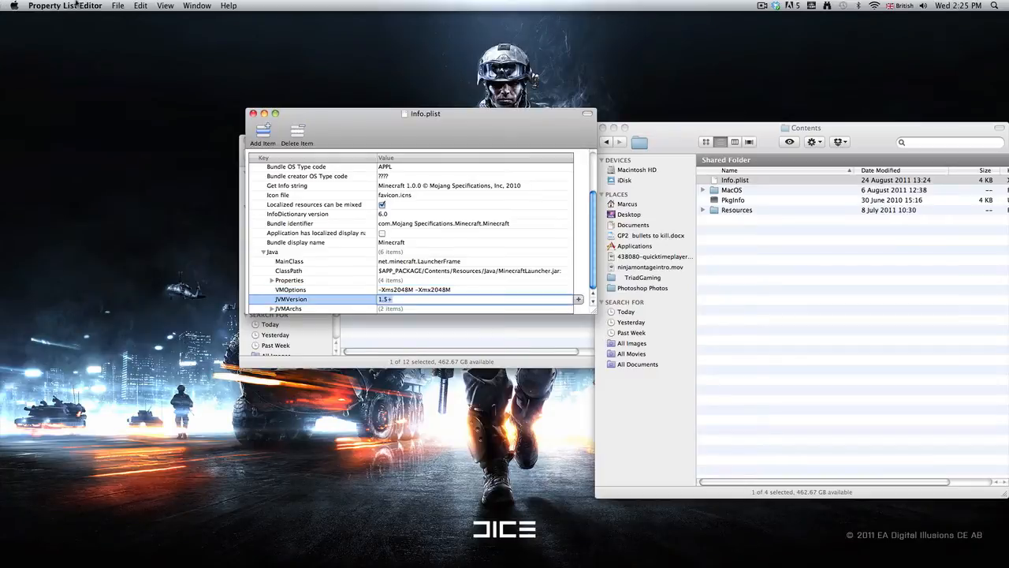
pyautogui.click(117, 5)
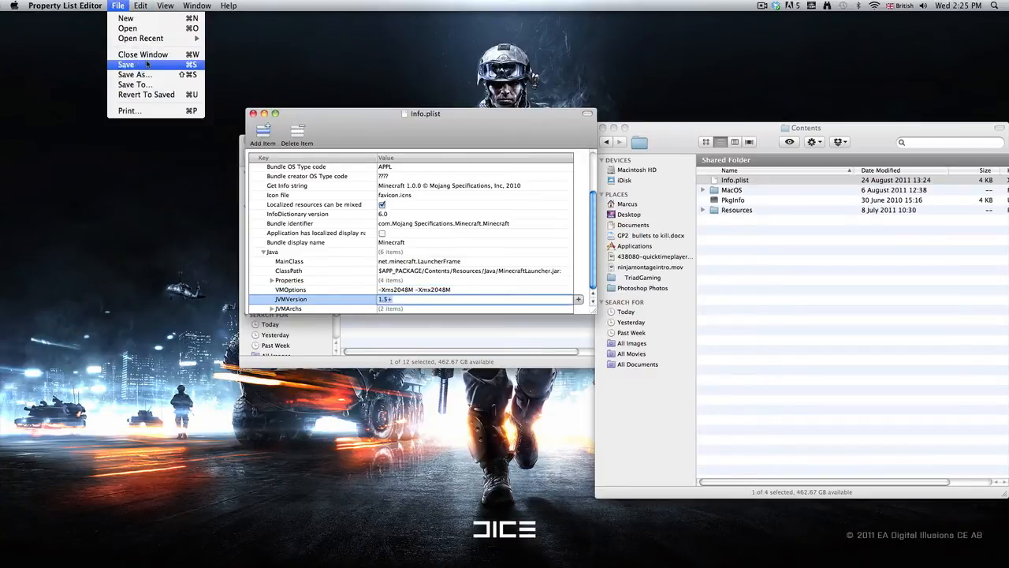
pyautogui.click(126, 64)
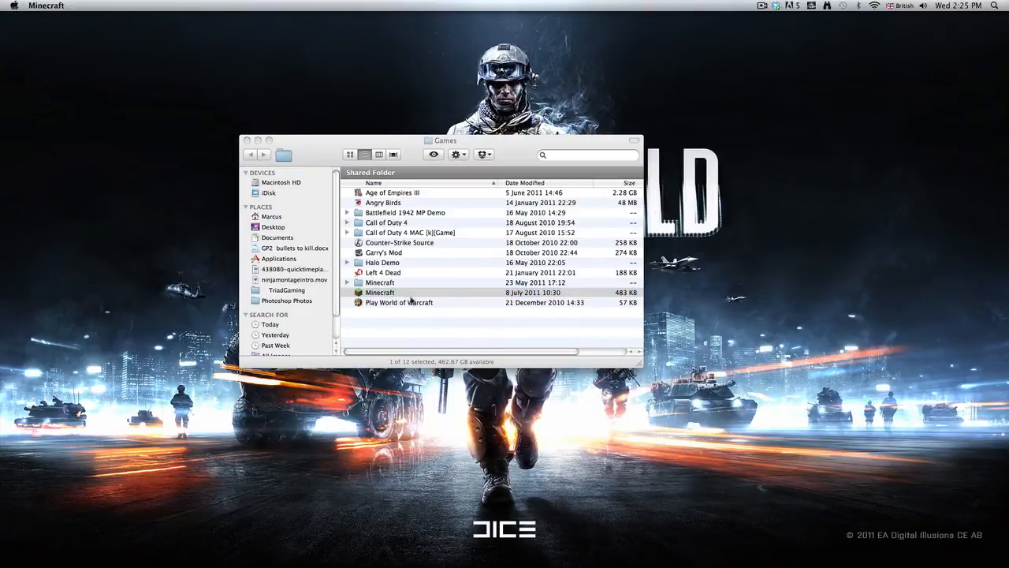
# Launch Minecraft, log in, and load the Build_World singleplayer world
pyautogui.doubleClick(379, 293)
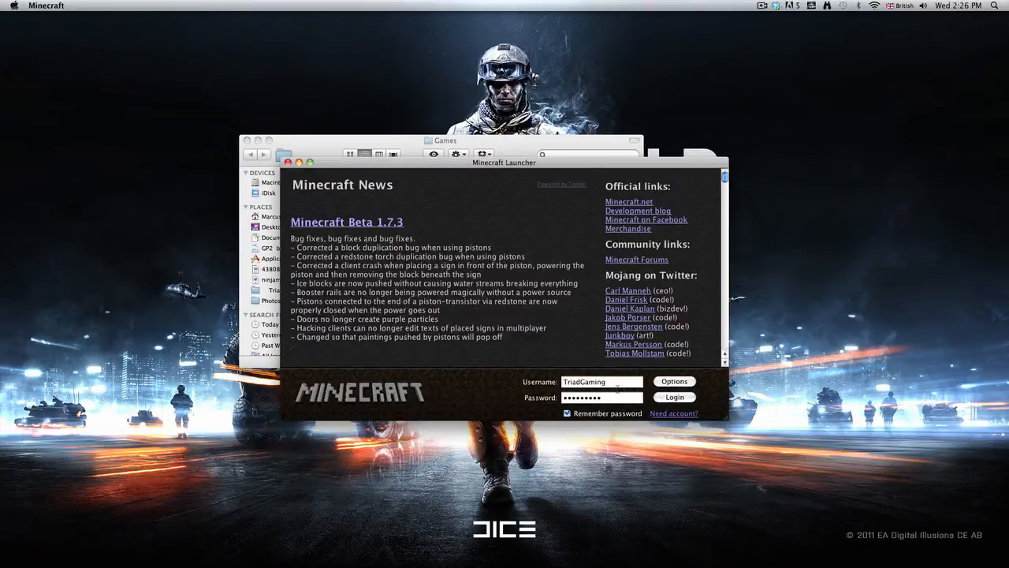
pyautogui.click(673, 397)
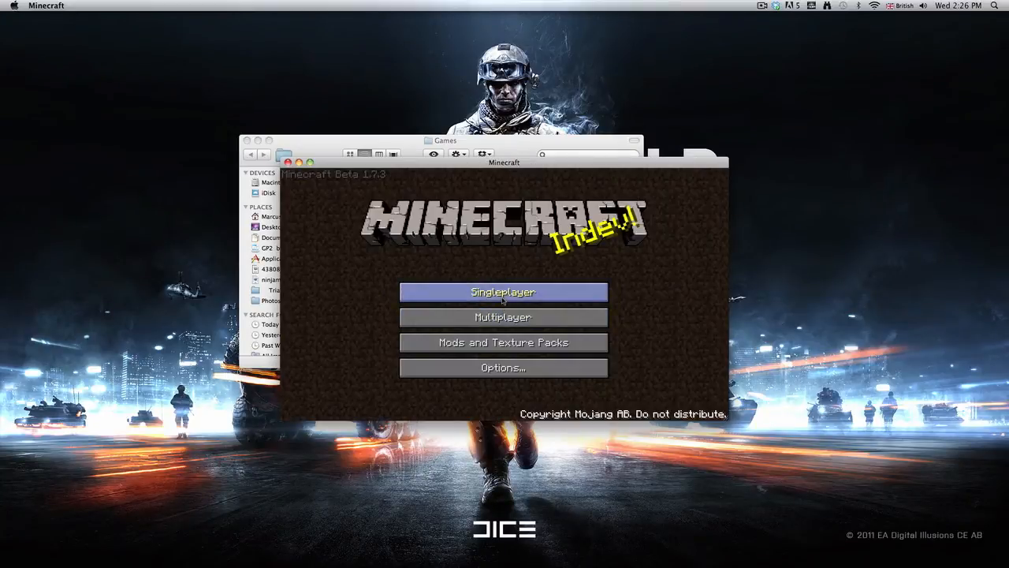
pyautogui.click(503, 291)
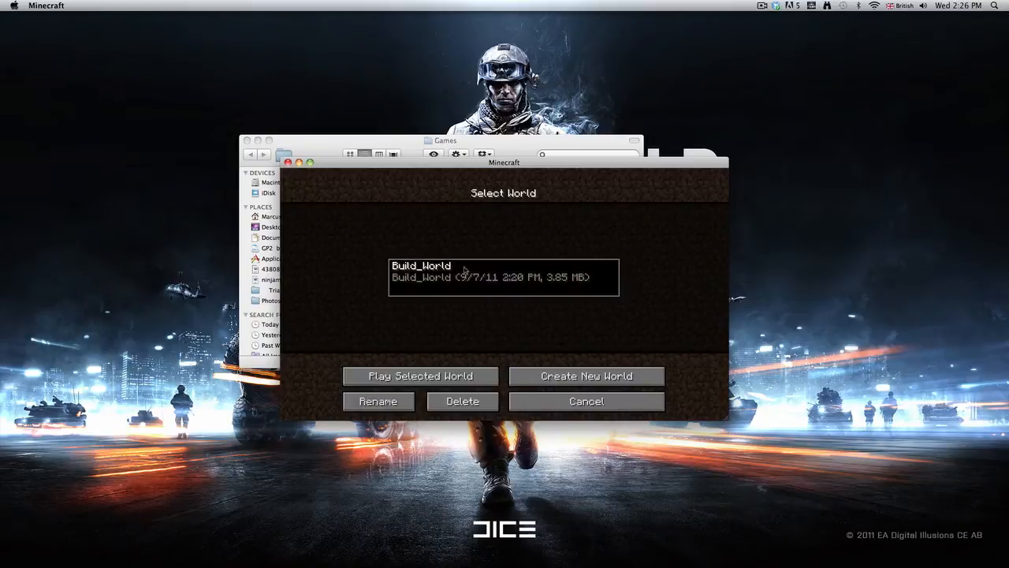
pyautogui.click(420, 375)
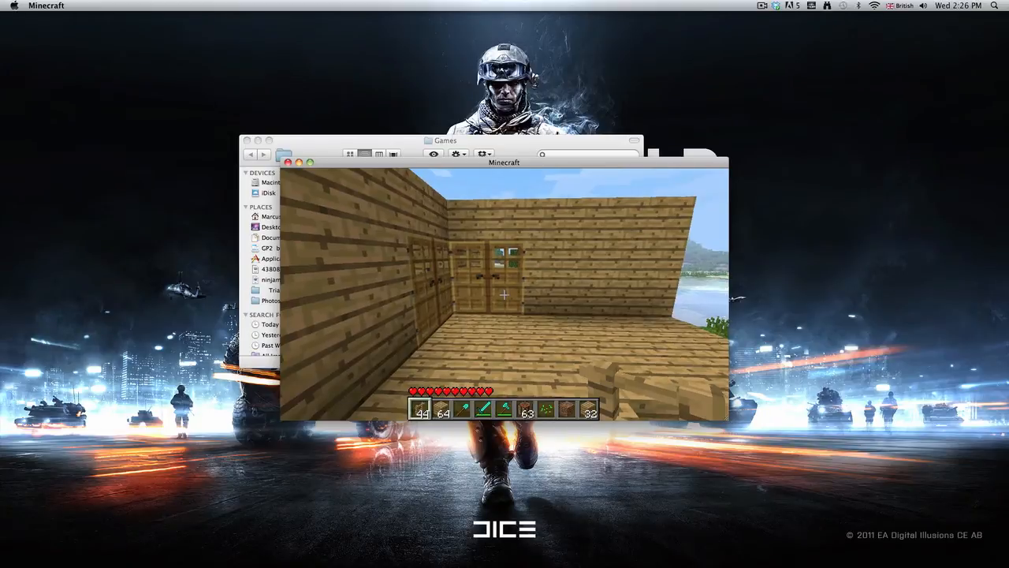
# Check the F3 overlay shows 2044MB allocated, then pause and open Video Settings
pyautogui.press('F3')
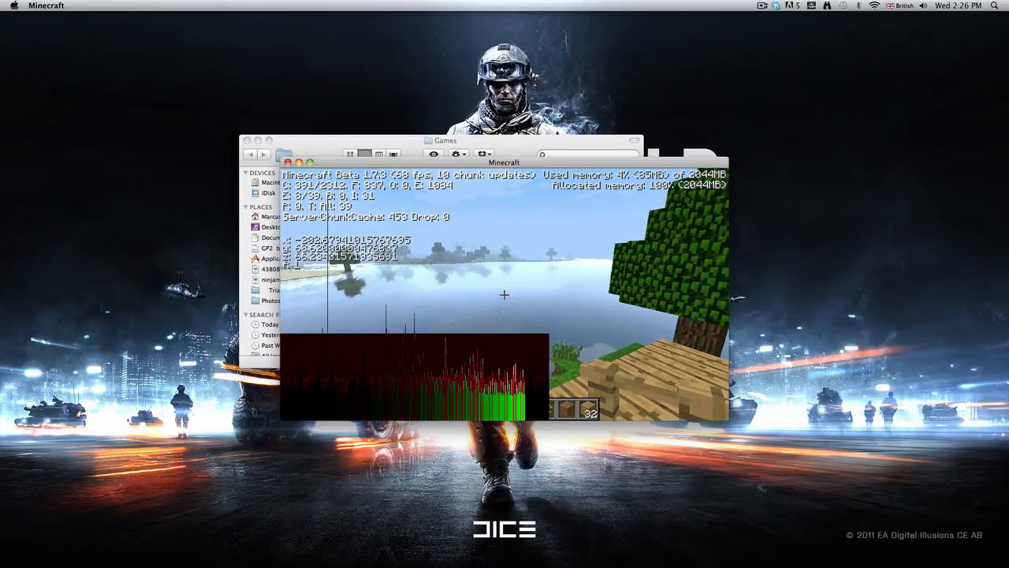
pyautogui.press('Escape')
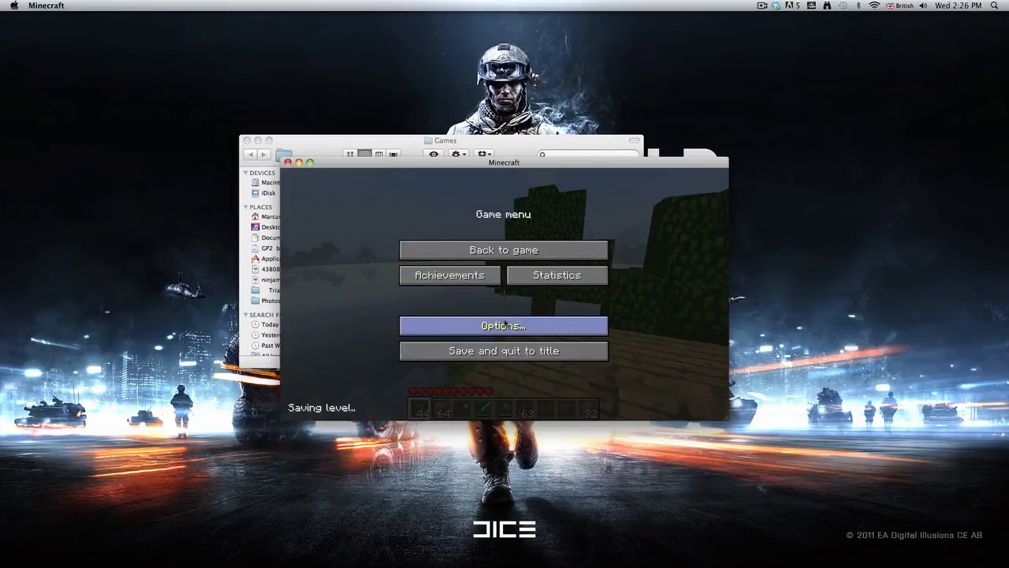
pyautogui.click(503, 325)
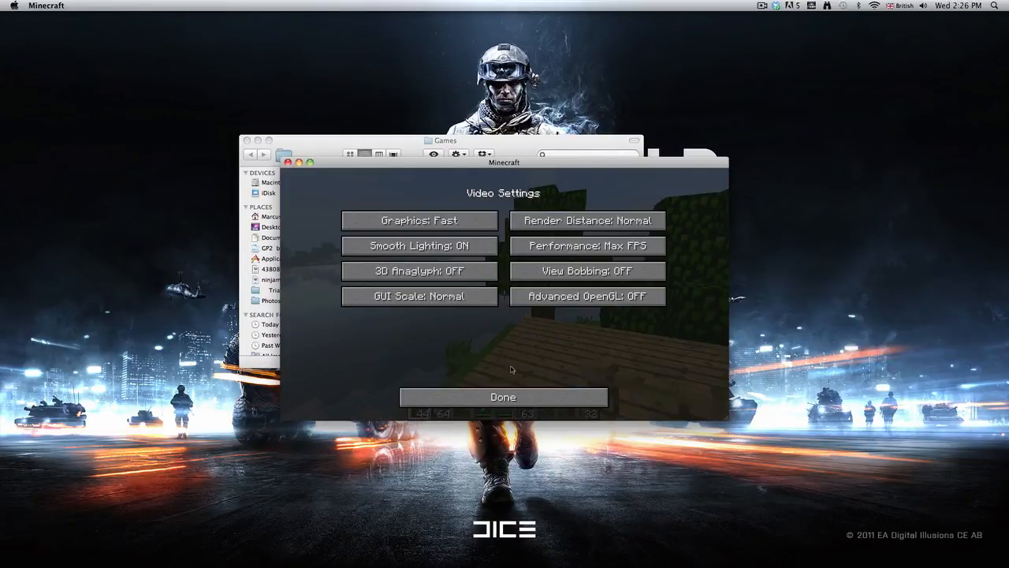